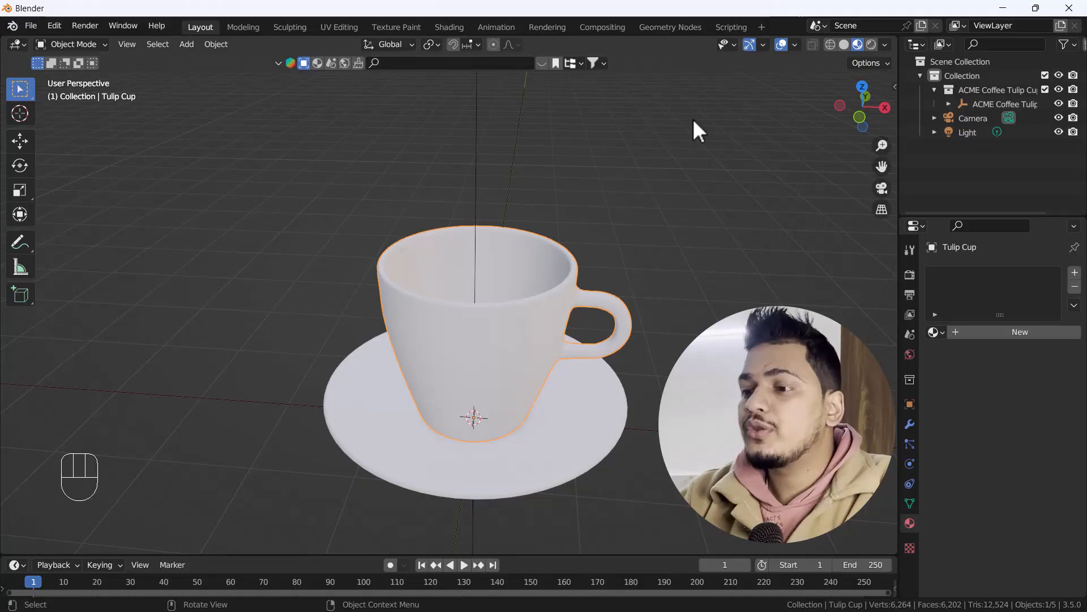
Add a new material to the cup with a teal base color and glossy finish
left_click_drag(693, 132, 600, 354)
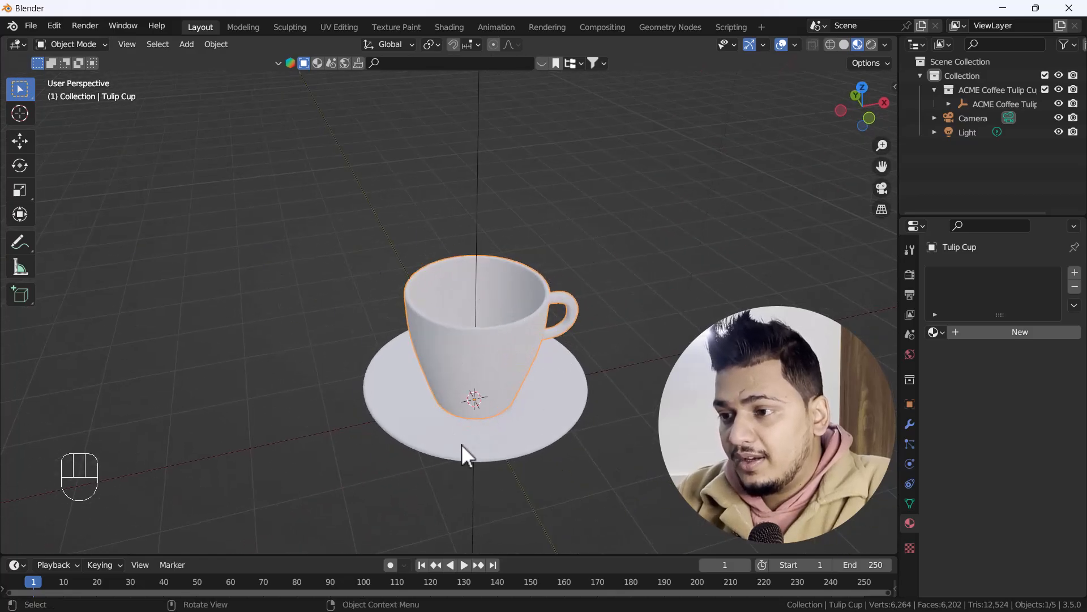
mouse_move(495, 438)
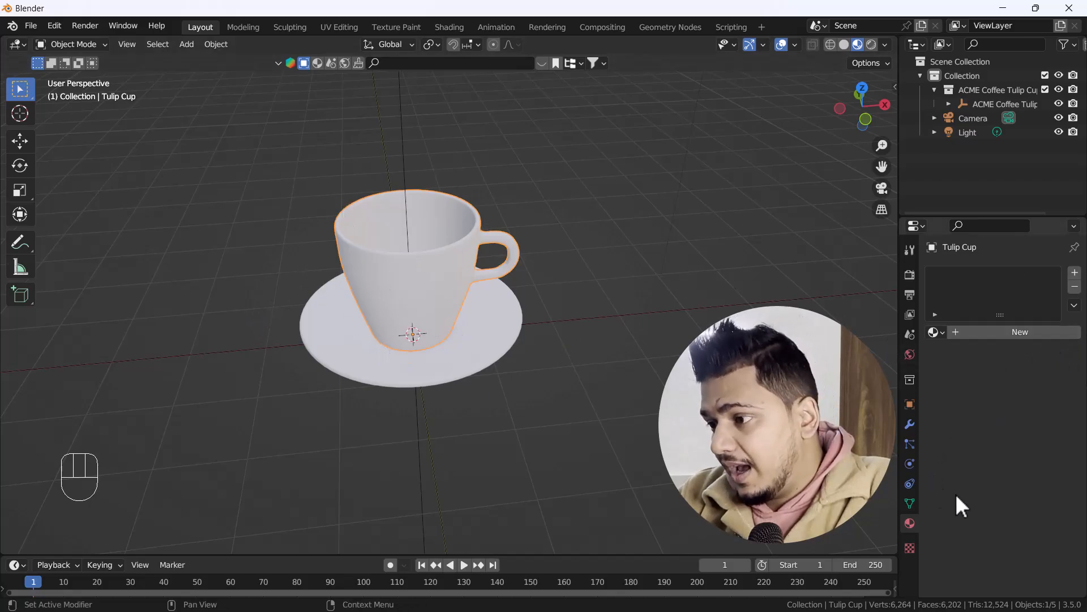
mouse_move(1020, 332)
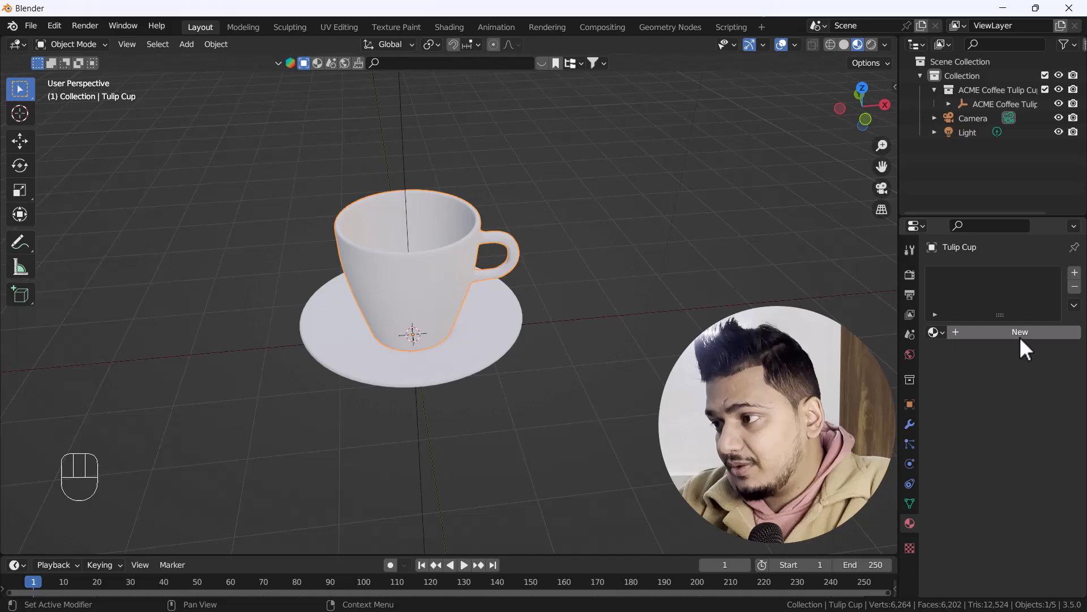
left_click(1020, 331)
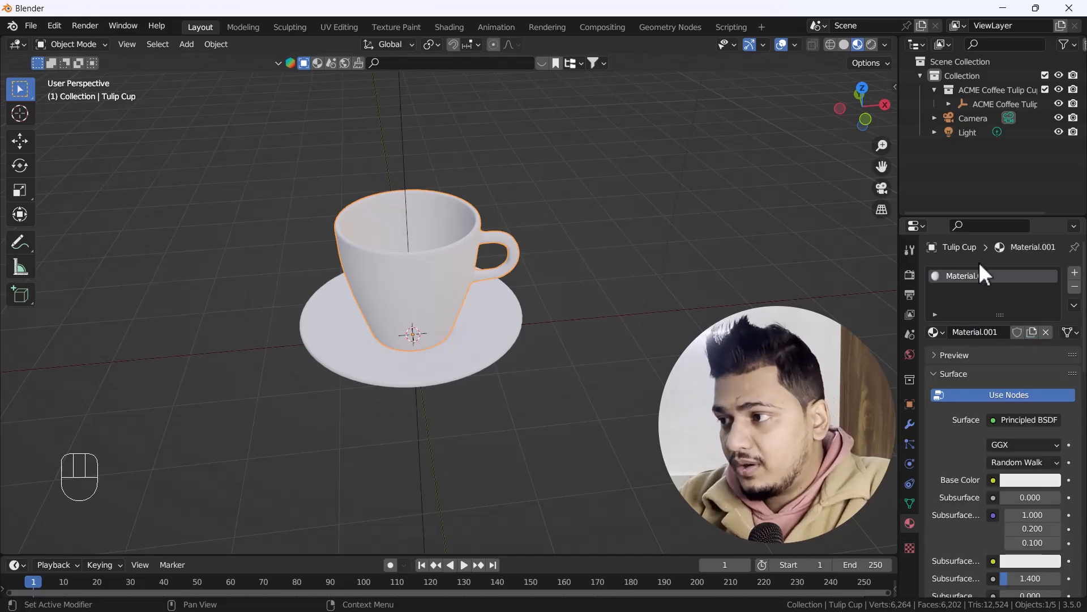
double_click(978, 275)
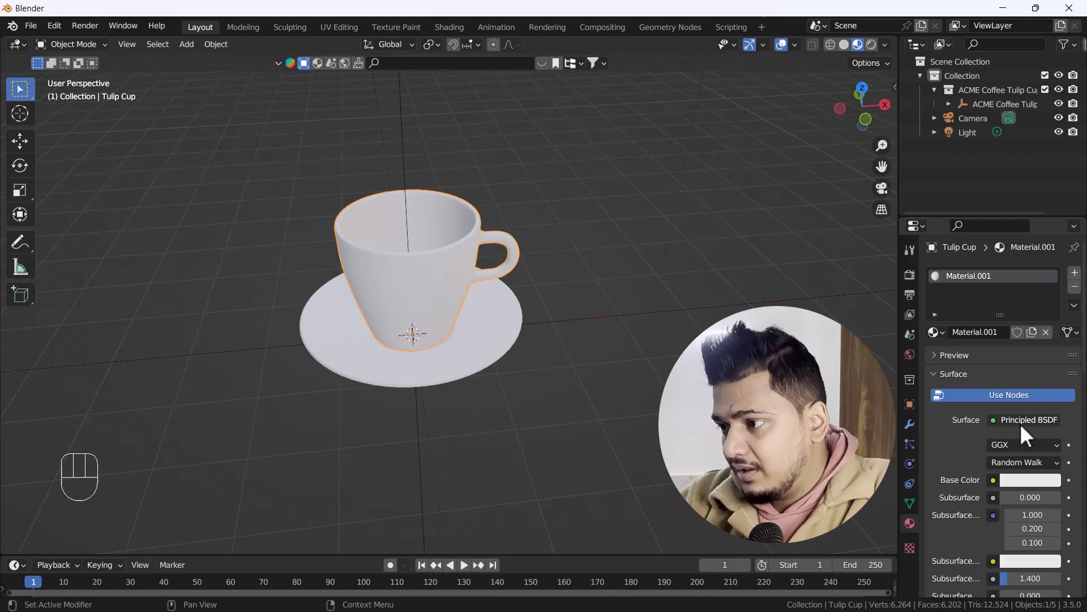
left_click(1032, 479)
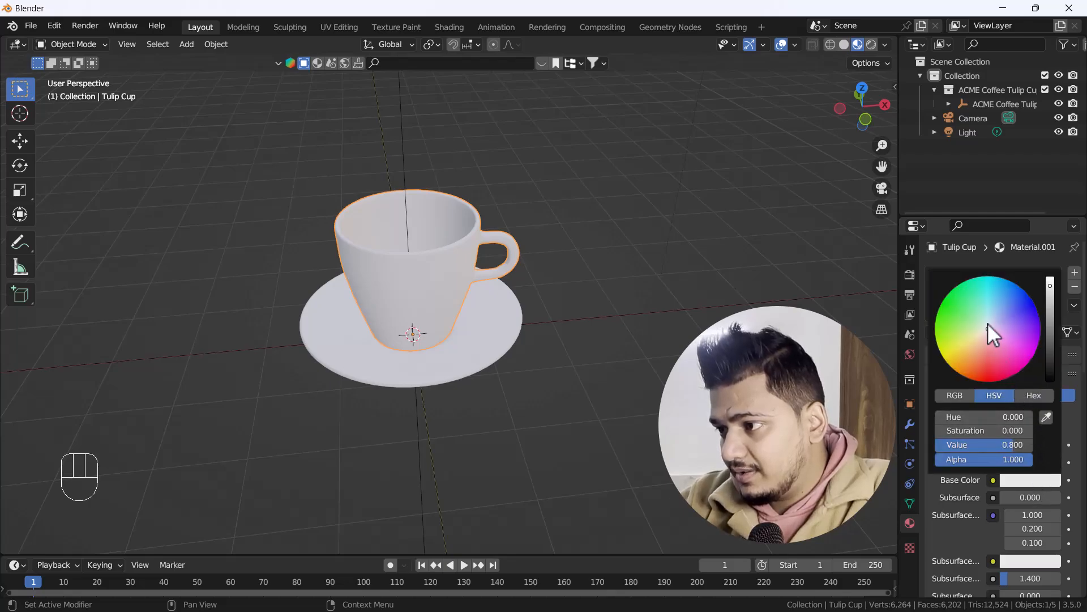
left_click(986, 294)
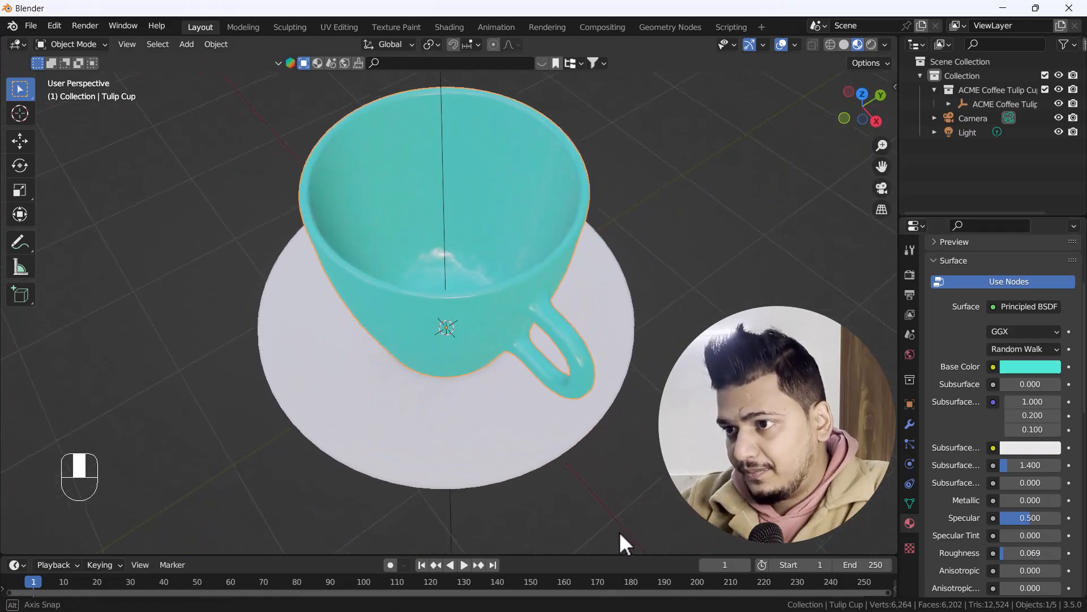
left_click_drag(621, 540, 523, 333)
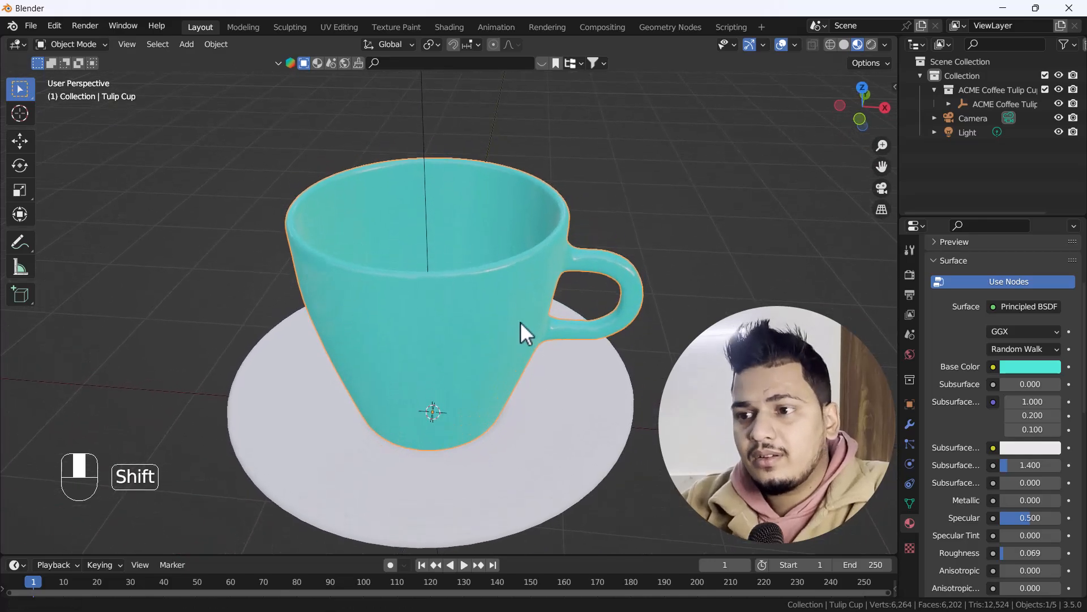
left_click_drag(523, 333, 433, 375)
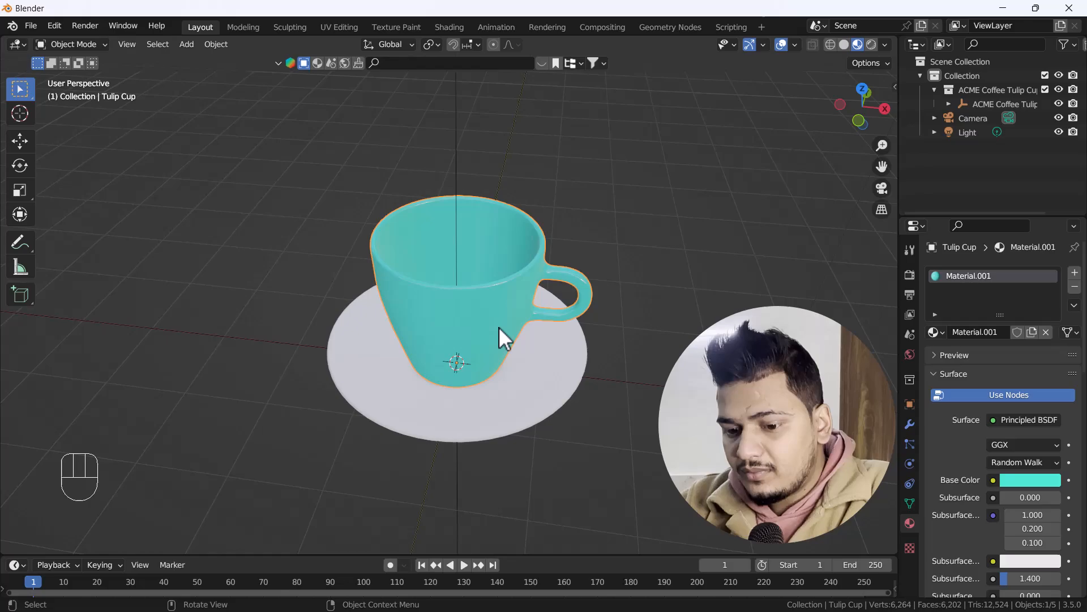
Select the cup's inner ring of faces and assign them a white second material slot
key("Tab")
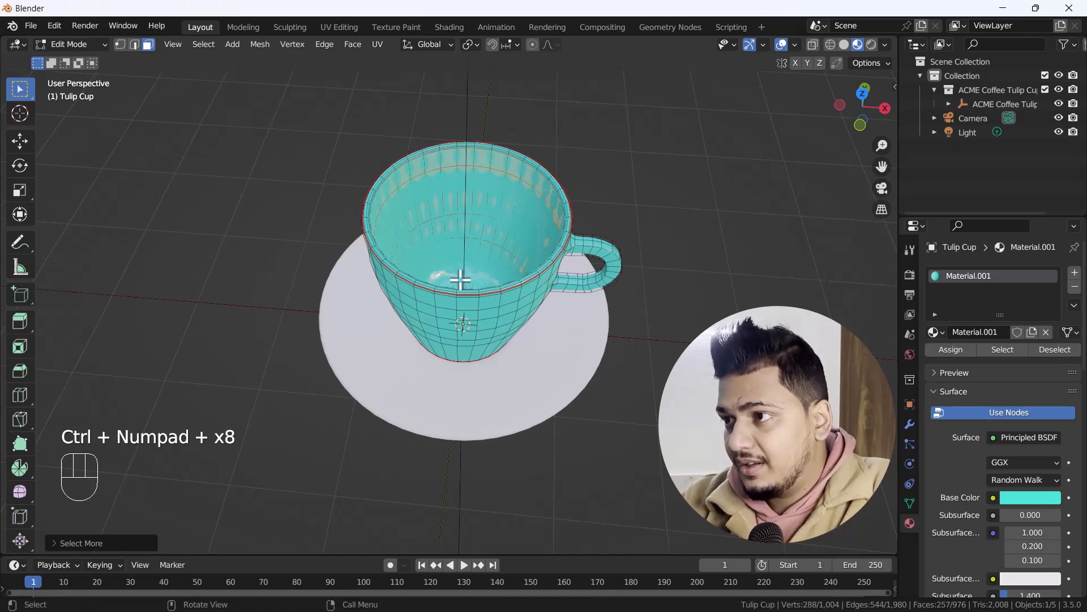
left_click(831, 44)
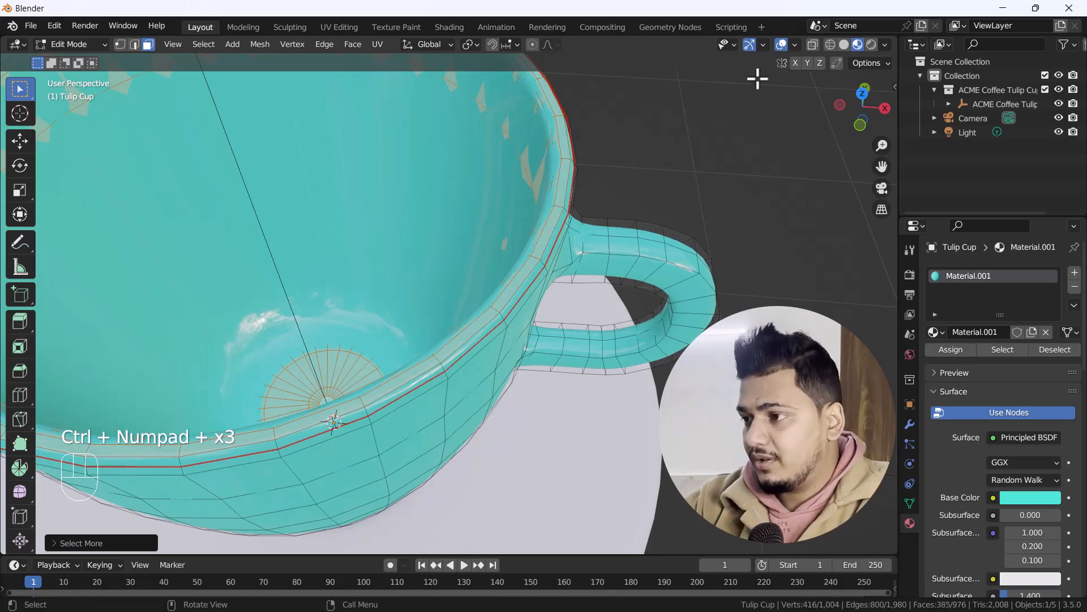
left_click(1074, 287)
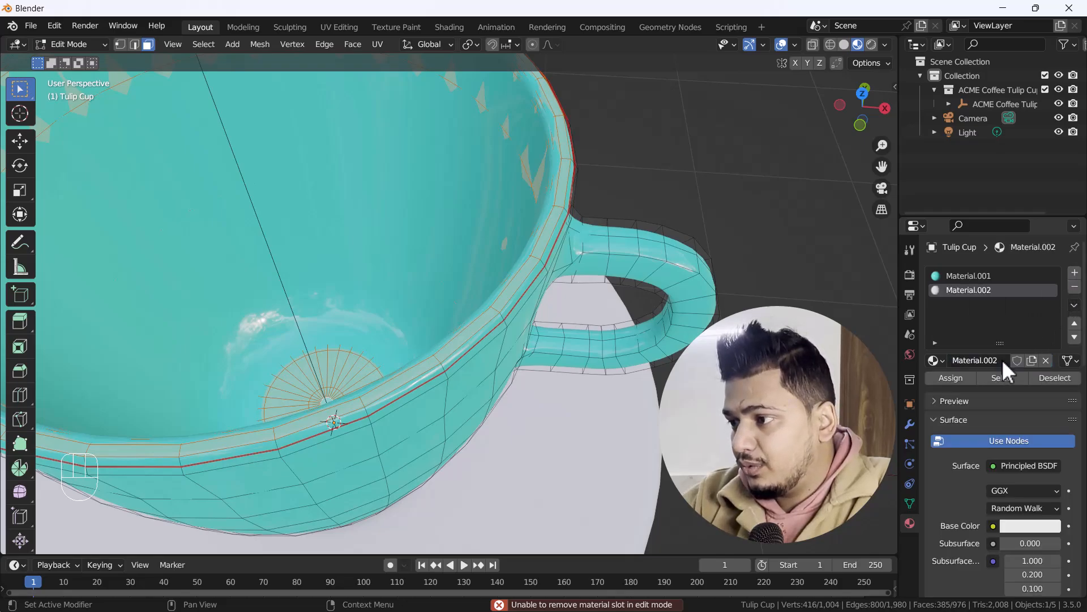
left_click(950, 377)
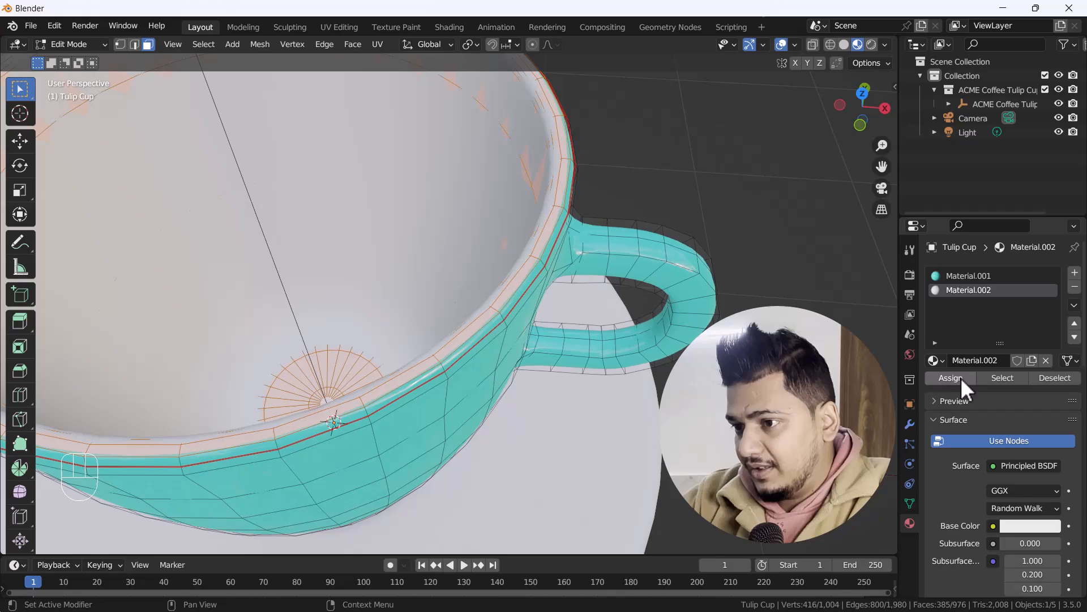
key("Tab")
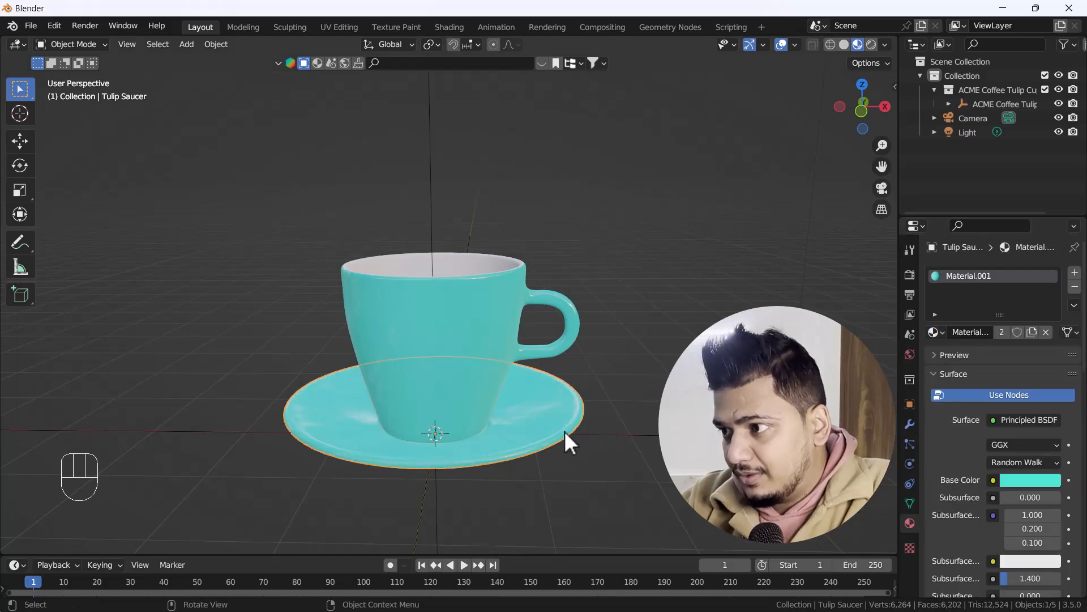
Select the saucer's rim faces in Edit Mode for the white rim material
key("Tab")
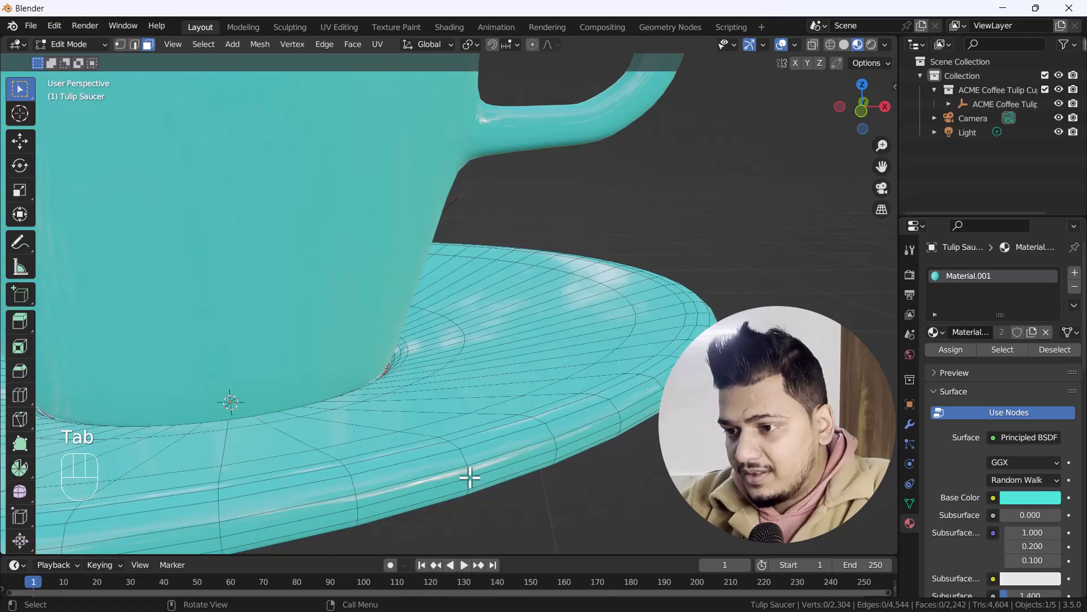
left_click(470, 474)
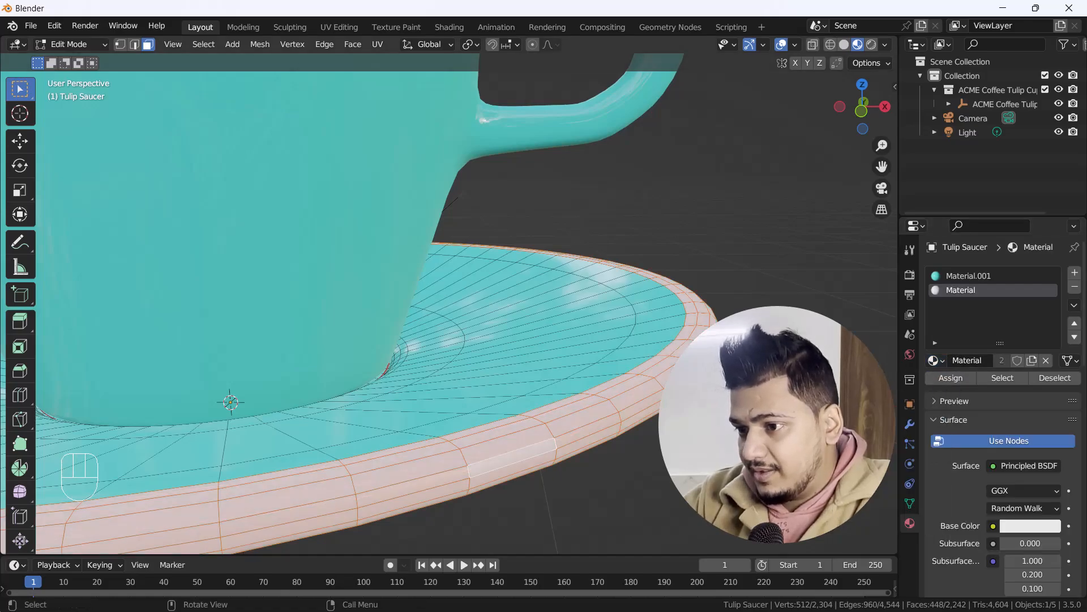
key("Tab")
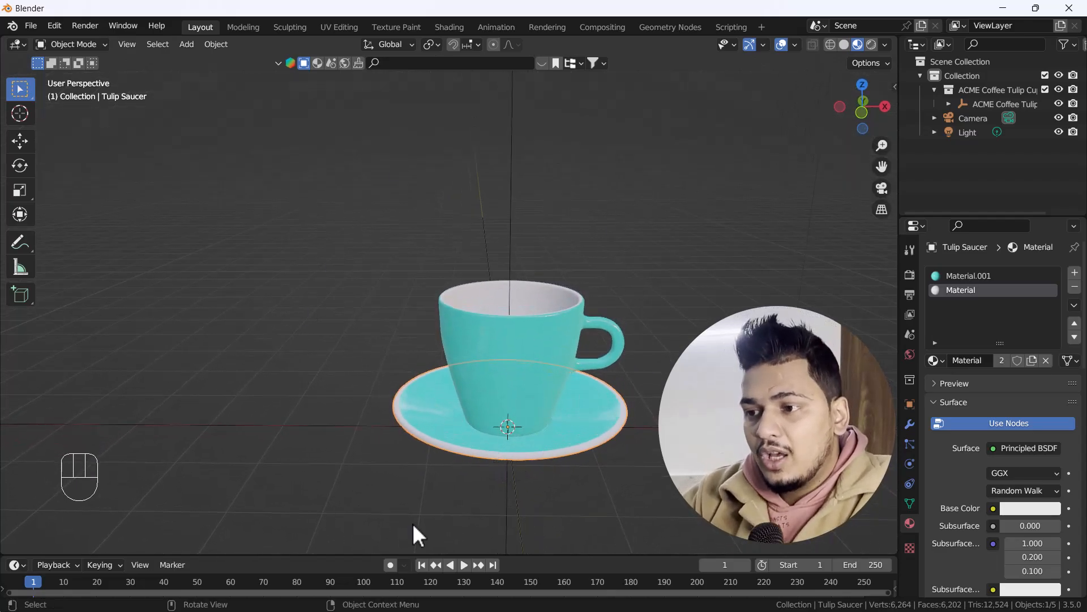
mouse_move(402, 485)
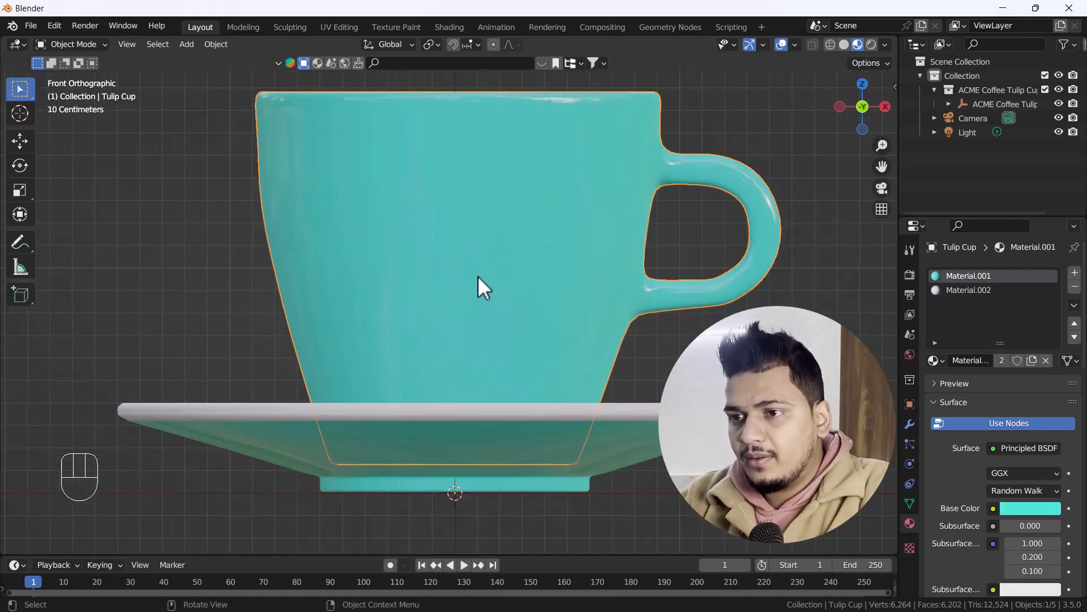
mouse_move(454, 277)
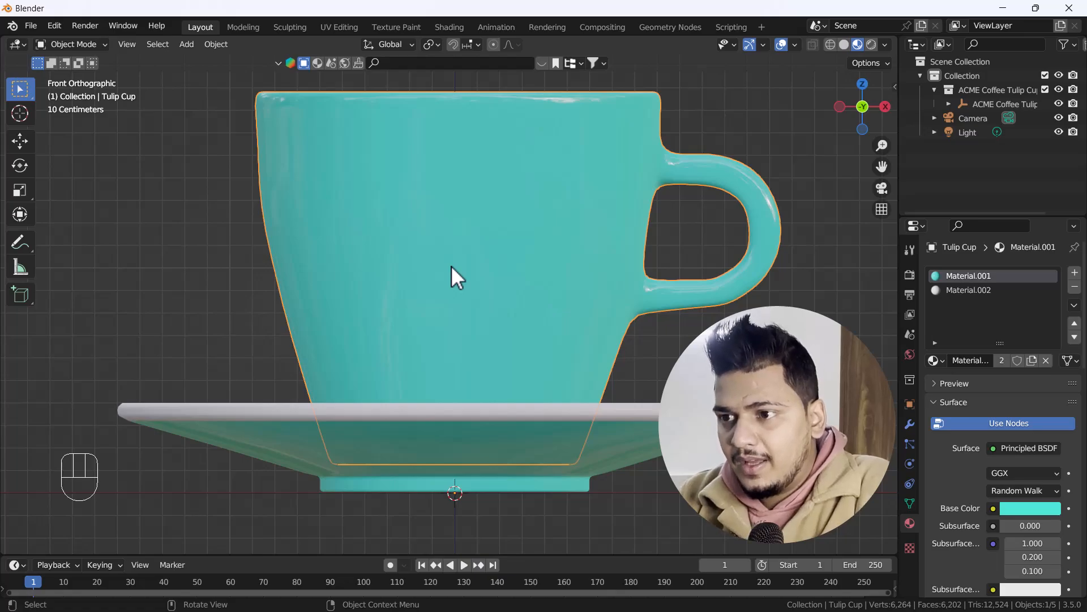
Add a third material slot for the logo patch on the cup's front faces
key("Tab")
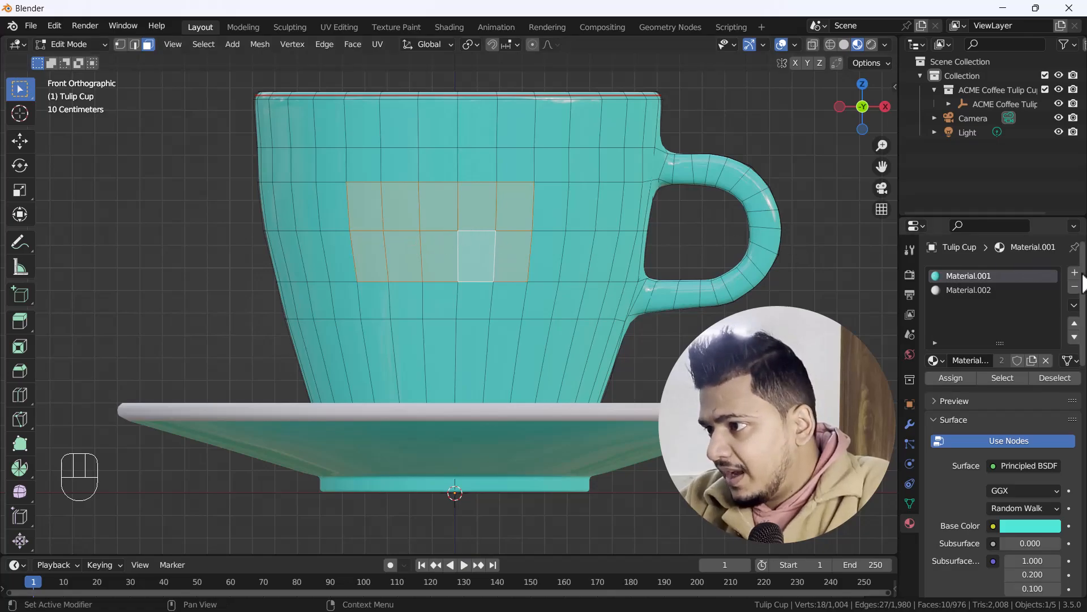
left_click(1075, 273)
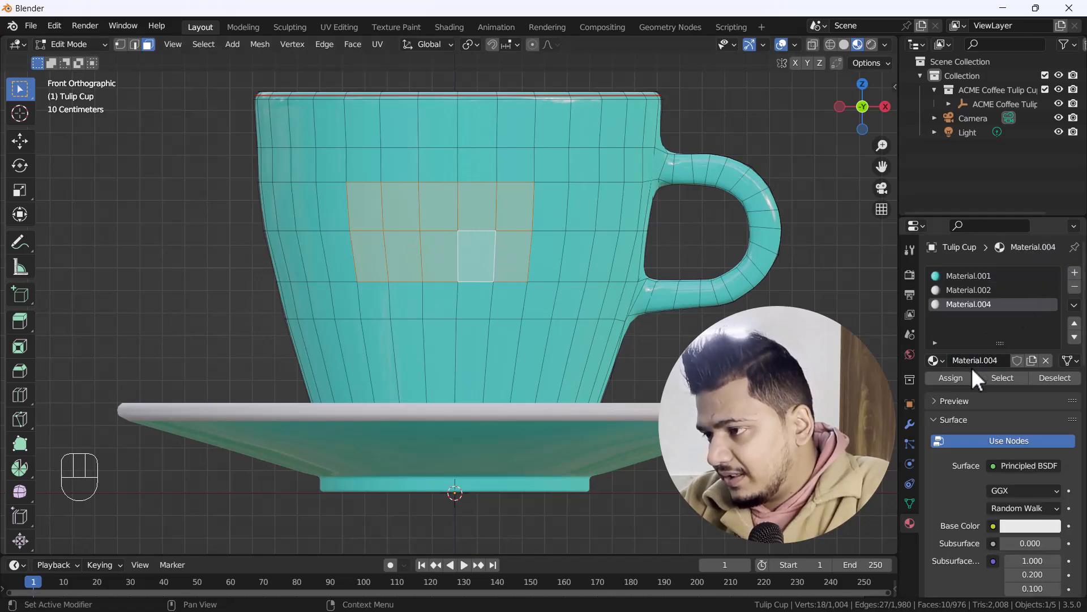
key("Tab")
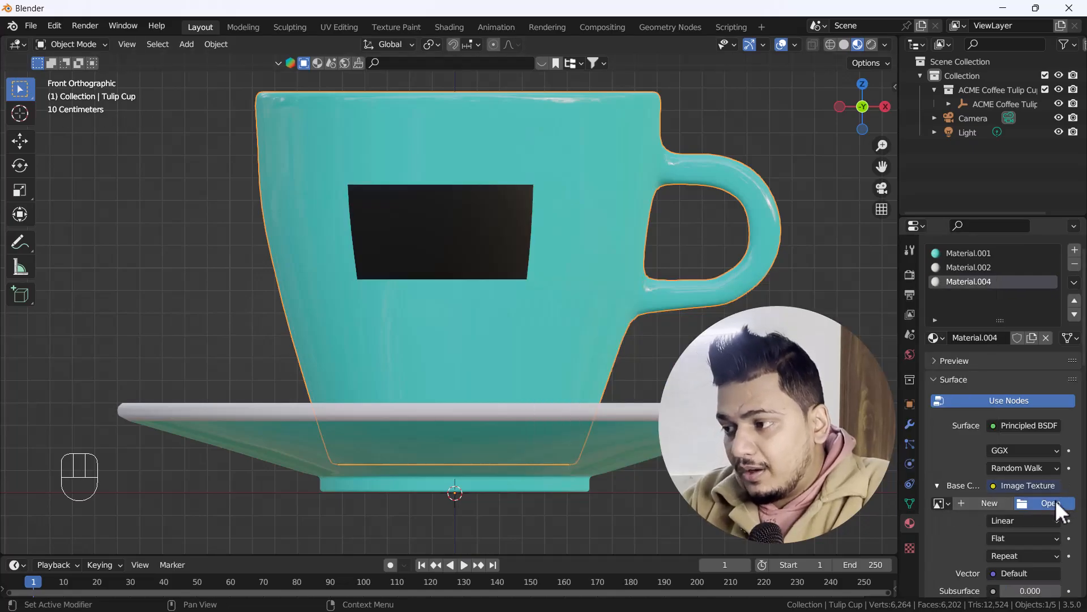
Load the Deepak Graphics logo image into the patch's Image Texture
left_click(1050, 503)
type("logo")
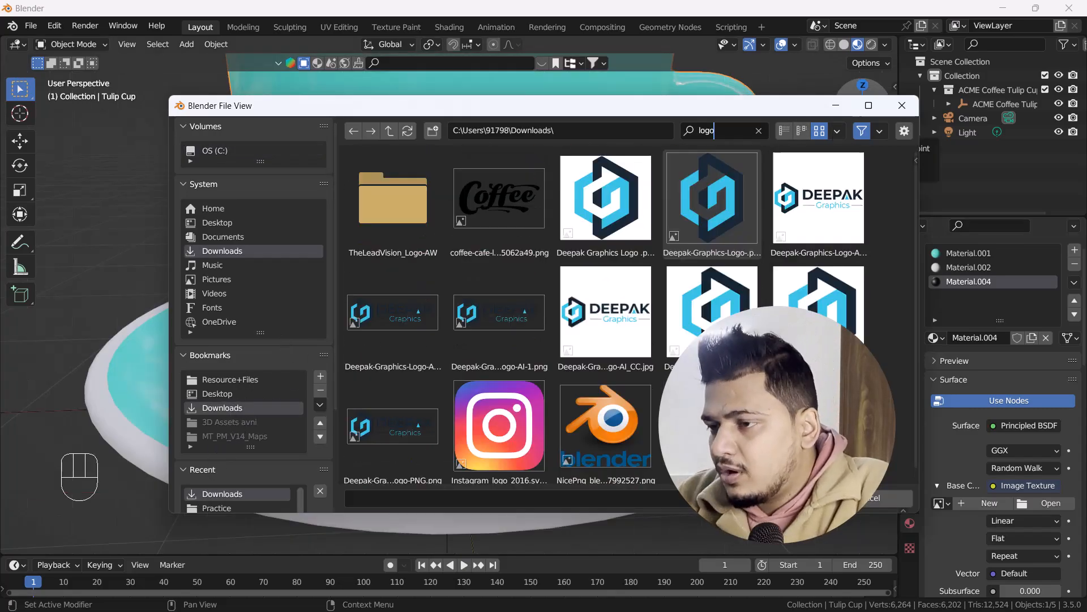
left_click(818, 198)
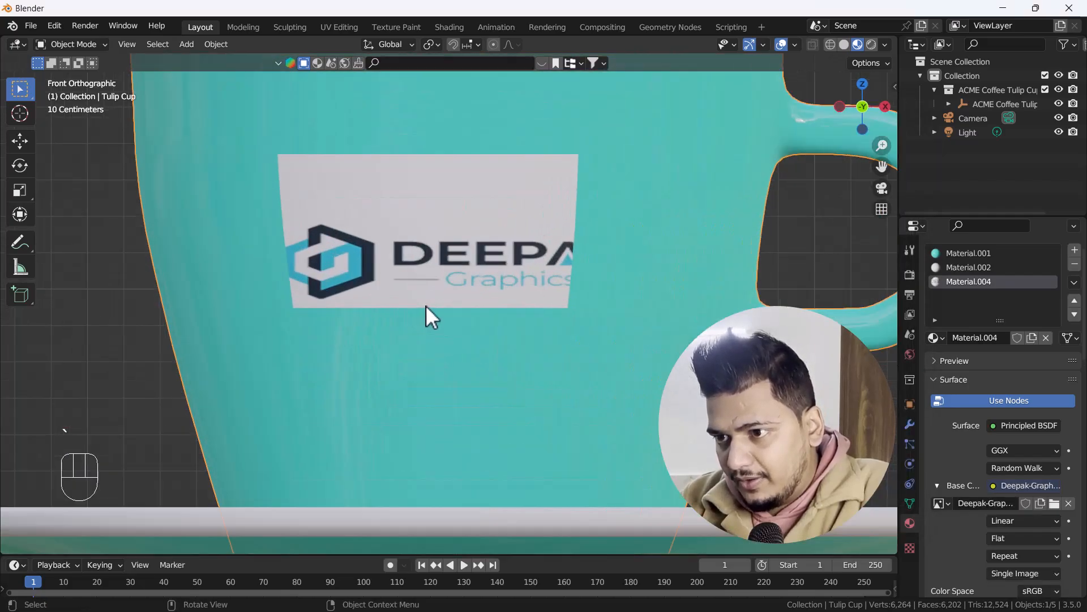
Unwrap the logo patch faces with Project from View in Front view
key("Tab")
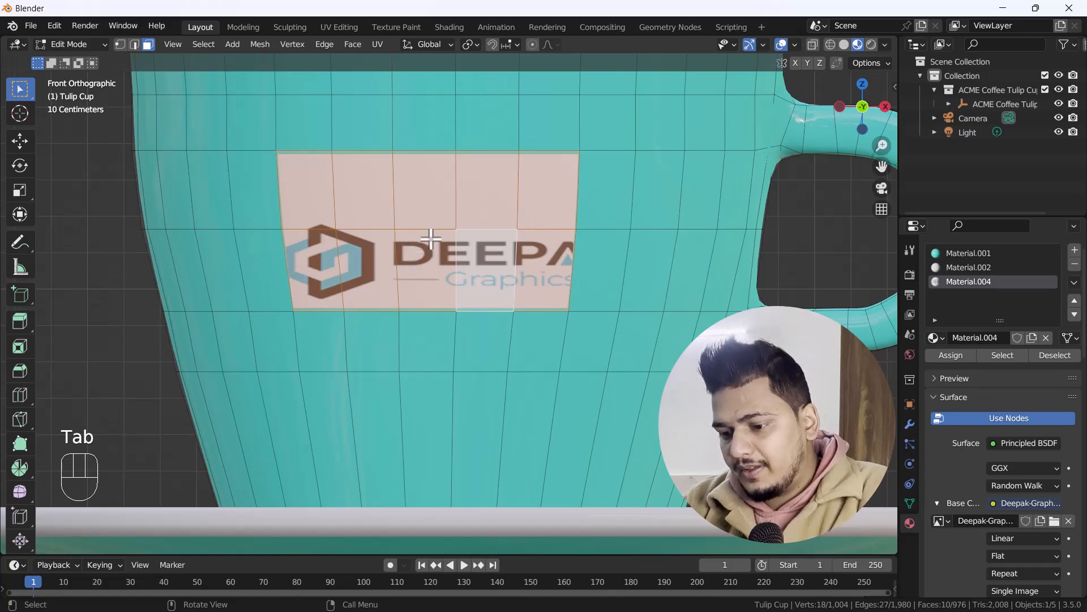
key("u")
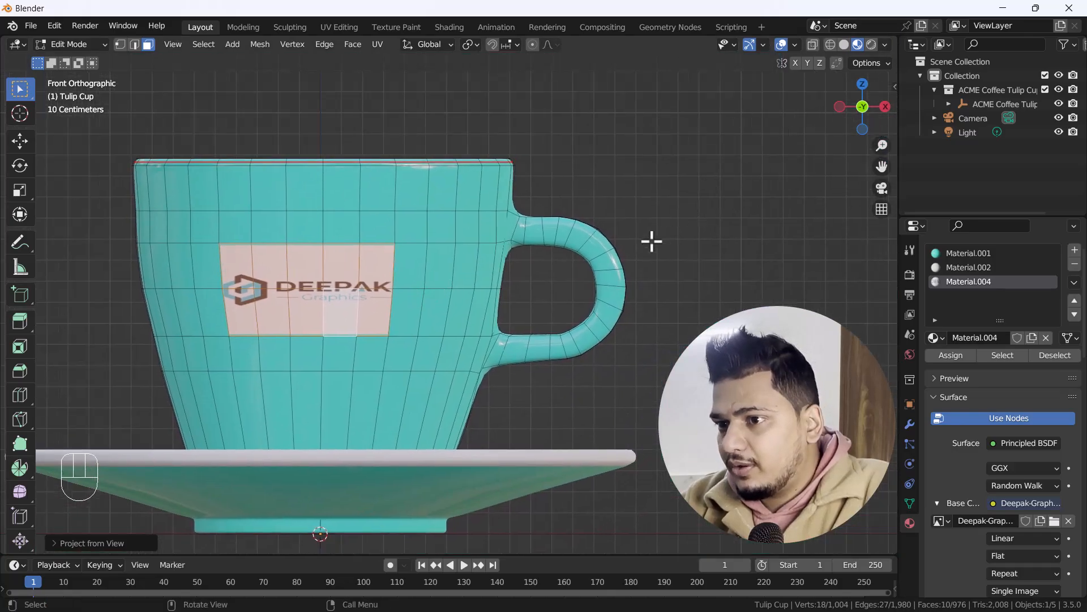
key("Tab")
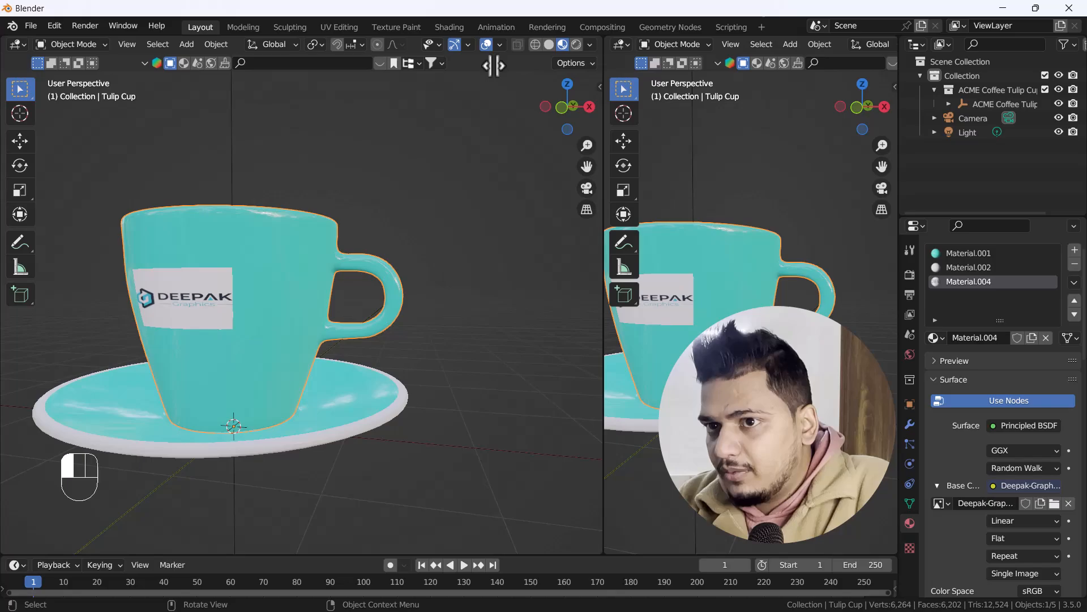
Switch the second area to the UV Editor and squash the patch UVs vertically over the logo
left_click(463, 44)
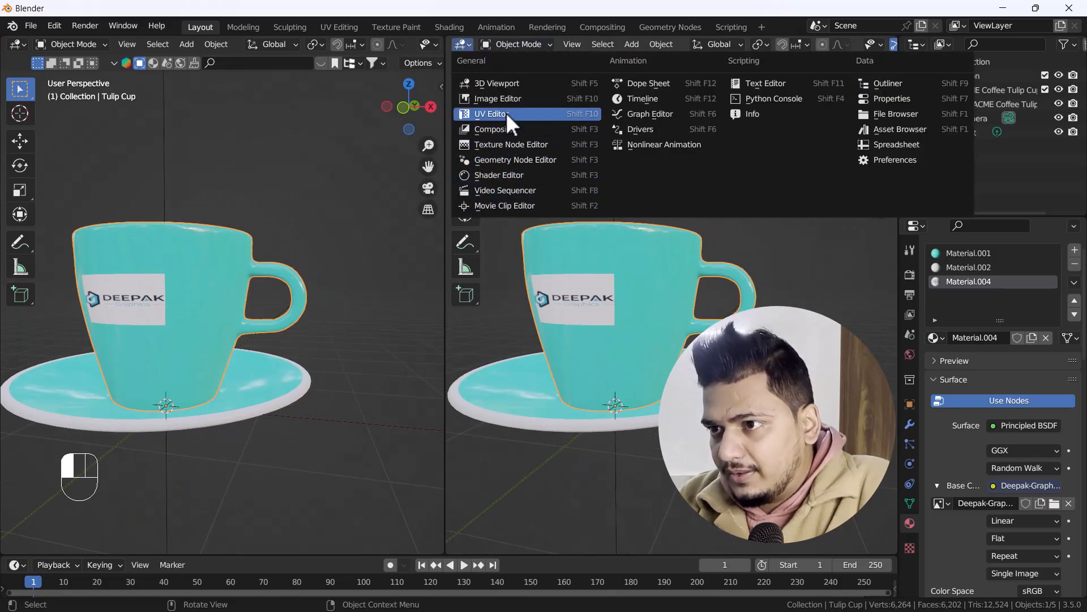
left_click(491, 114)
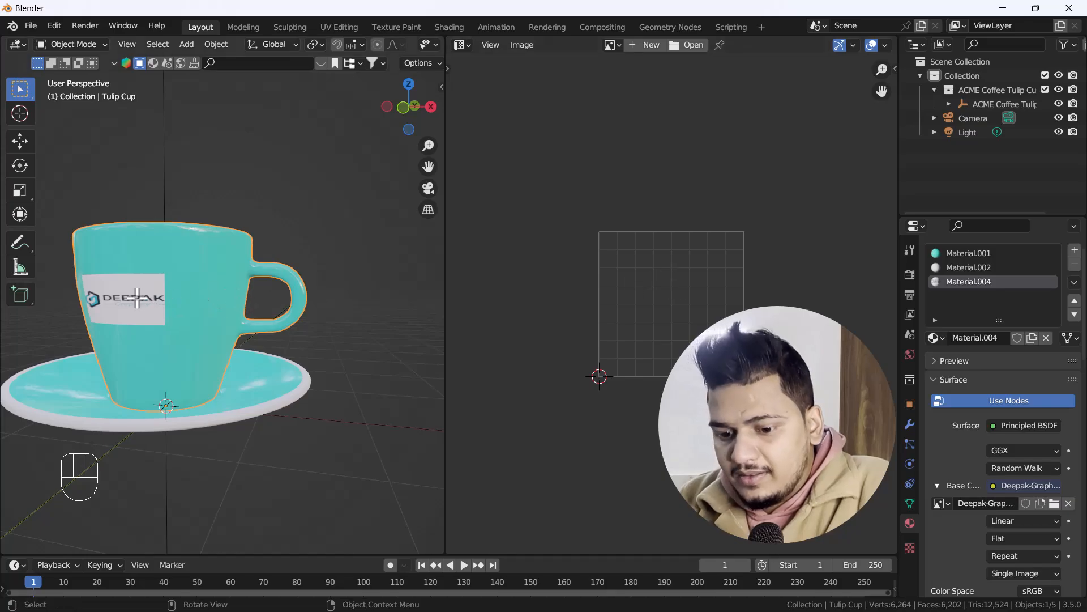
key("Tab")
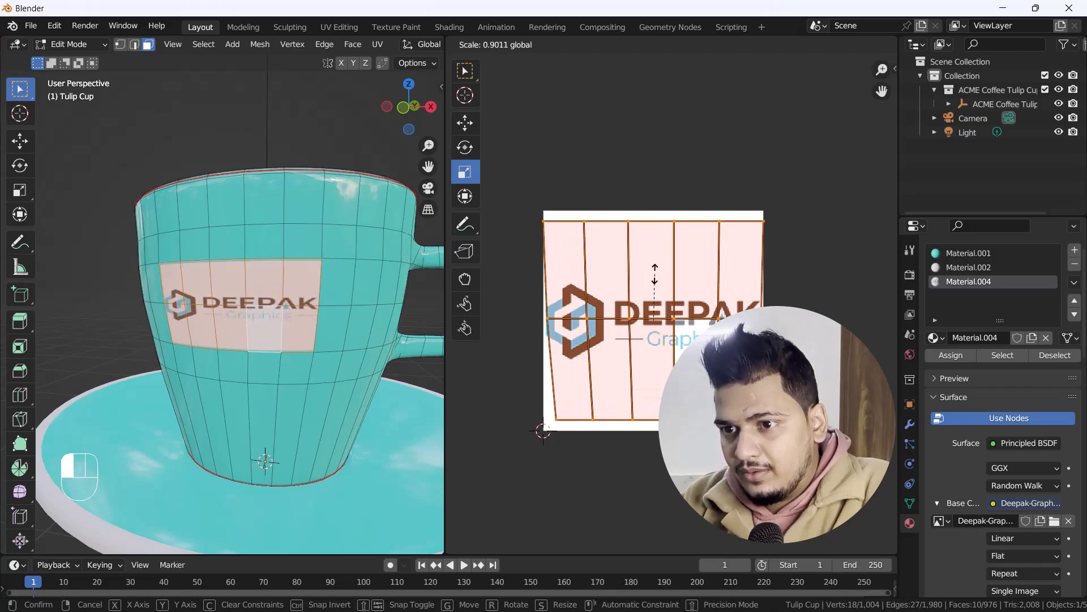
left_click_drag(654, 278, 654, 292)
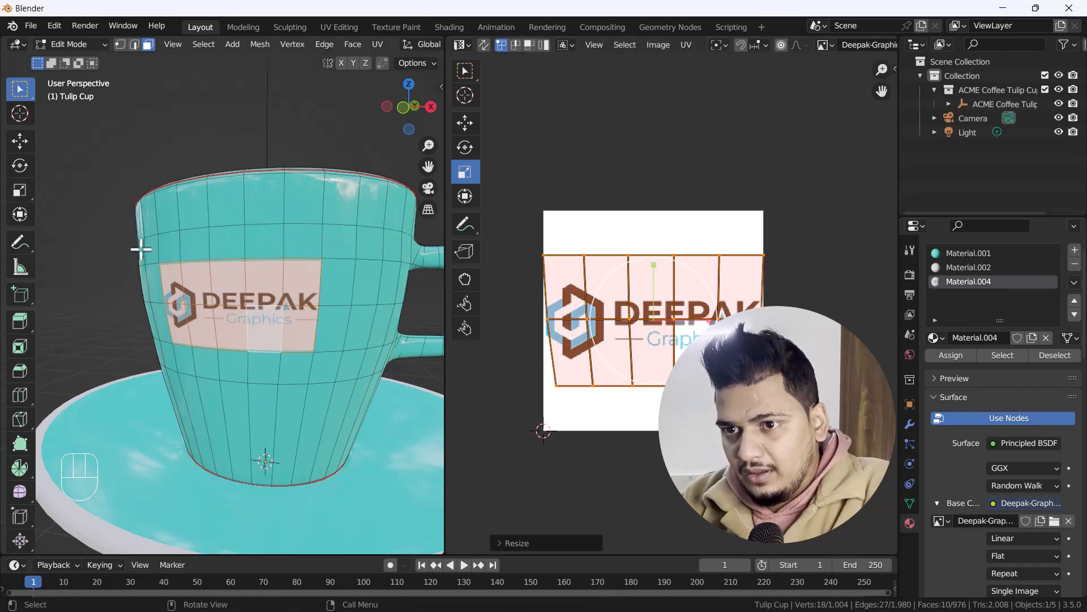
key("Tab")
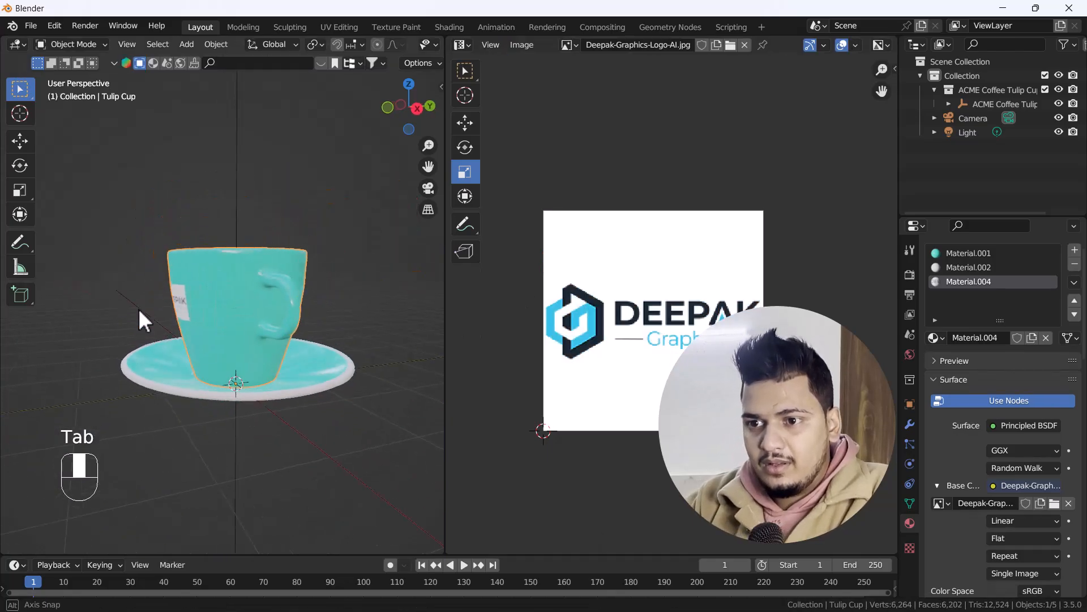